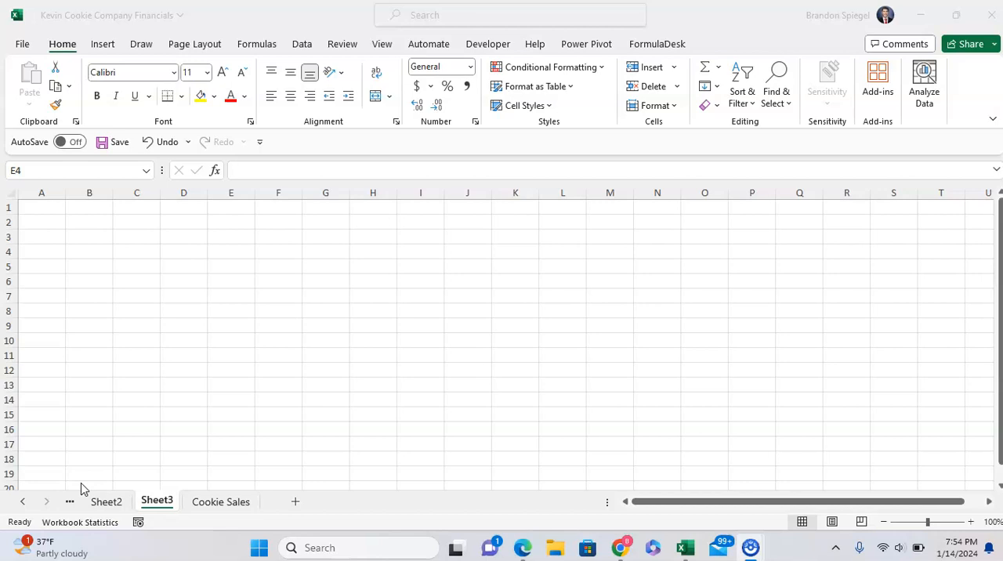
- Open Excel Options from the File menu for the Kevin Cookie Company Financials workbook
left_click(230, 252)
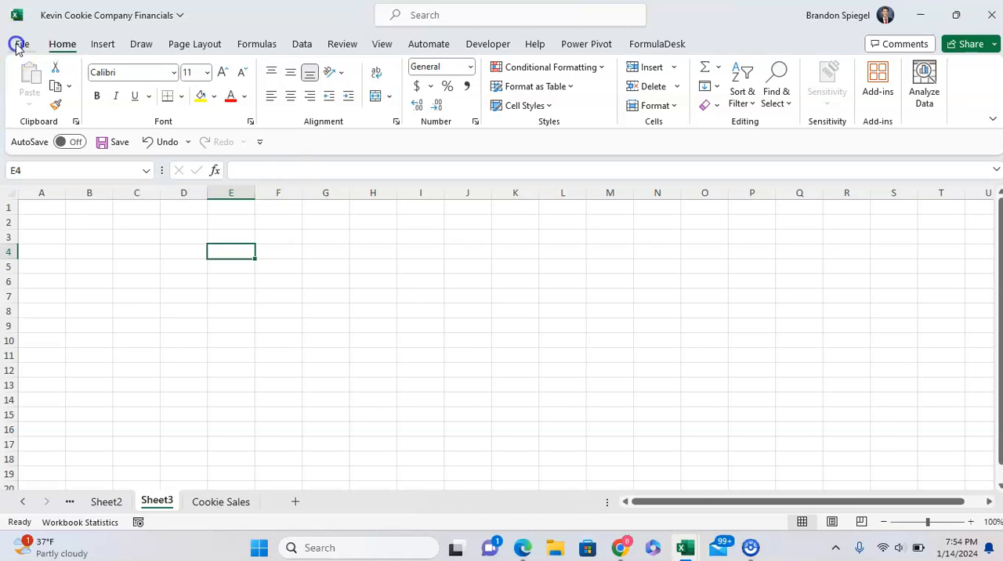
left_click(19, 43)
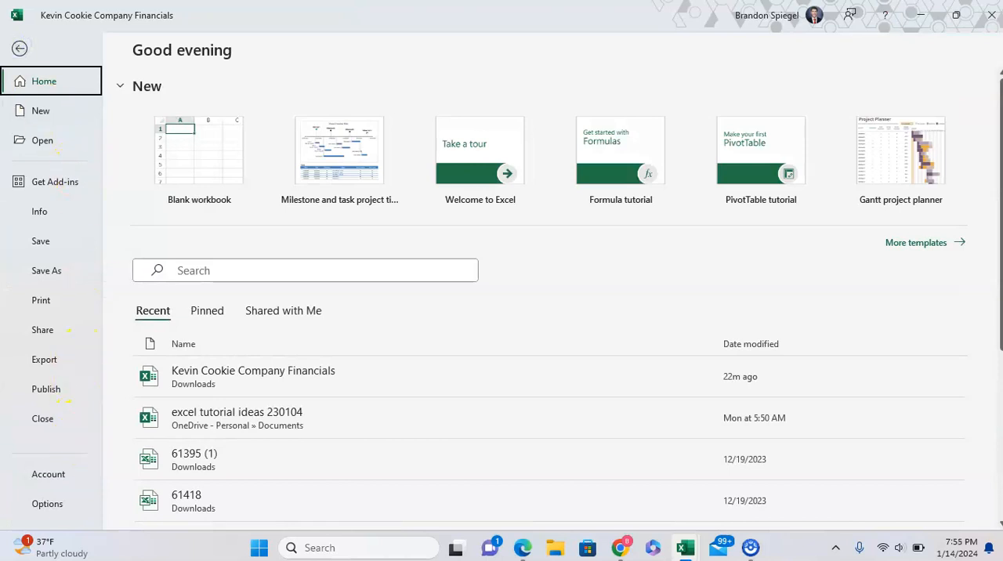
left_click(47, 503)
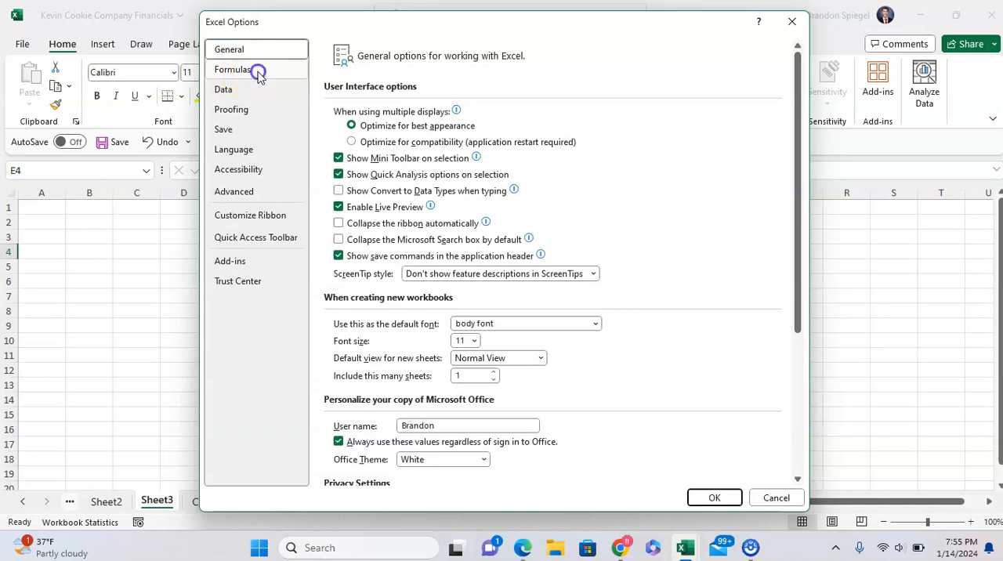
- Set workbook calculation to Manual without recalculating before saving, and confirm the options
left_click(232, 70)
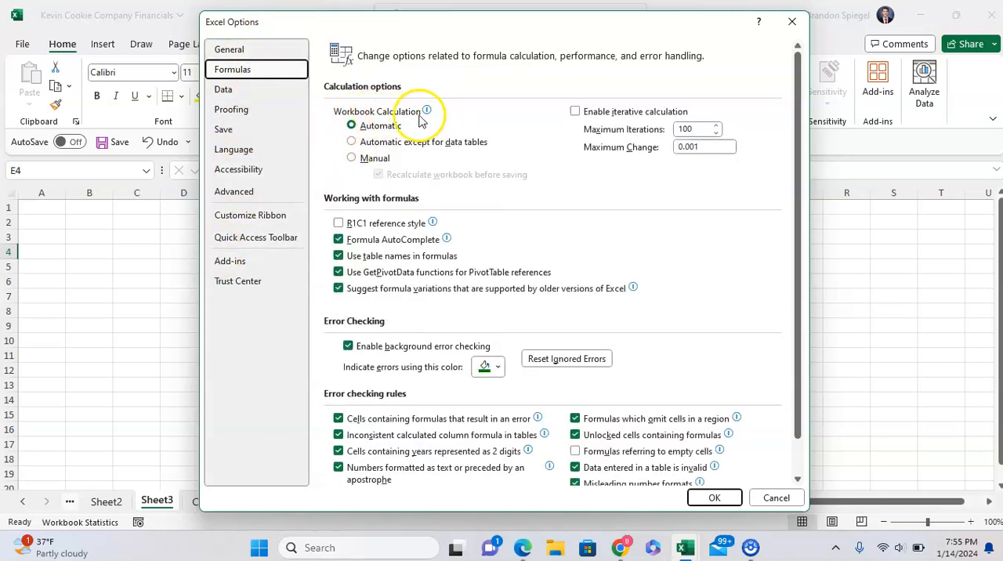
mouse_move(438, 102)
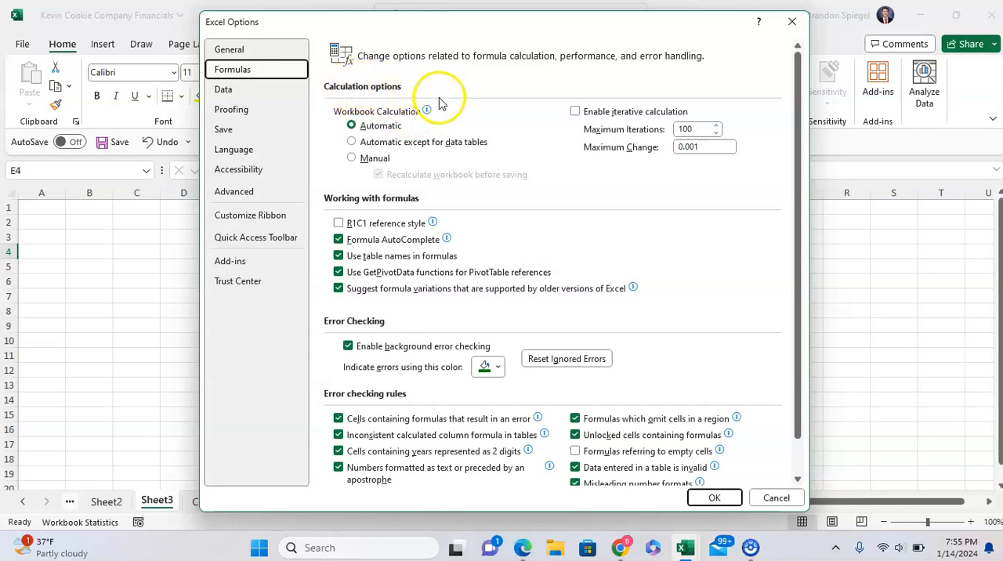
left_click(351, 158)
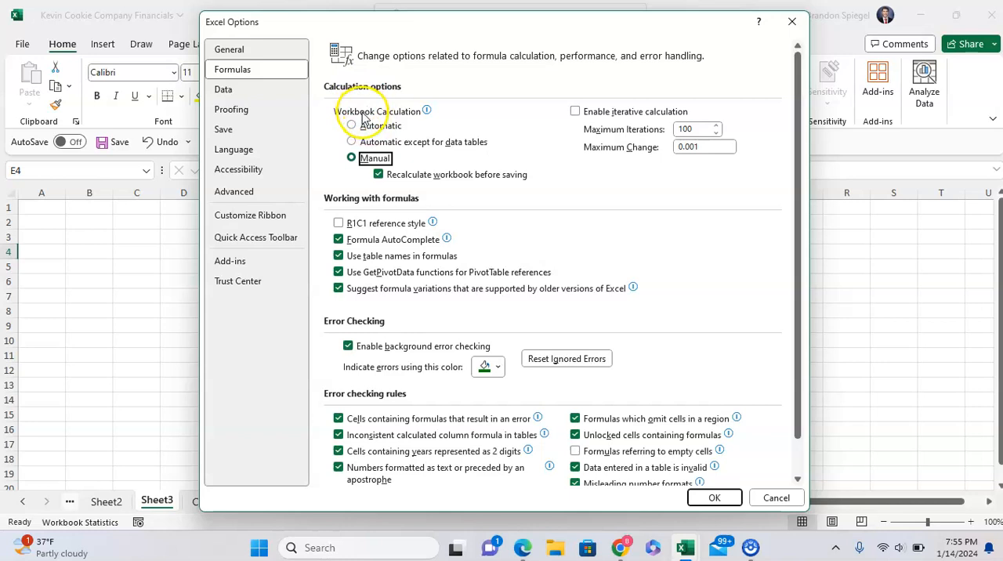
left_click(351, 126)
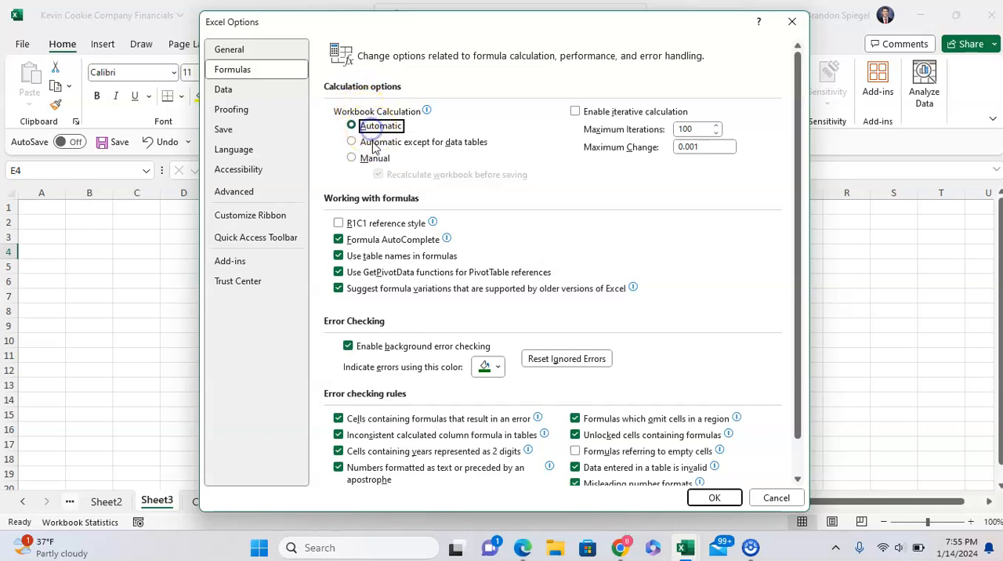
left_click(351, 157)
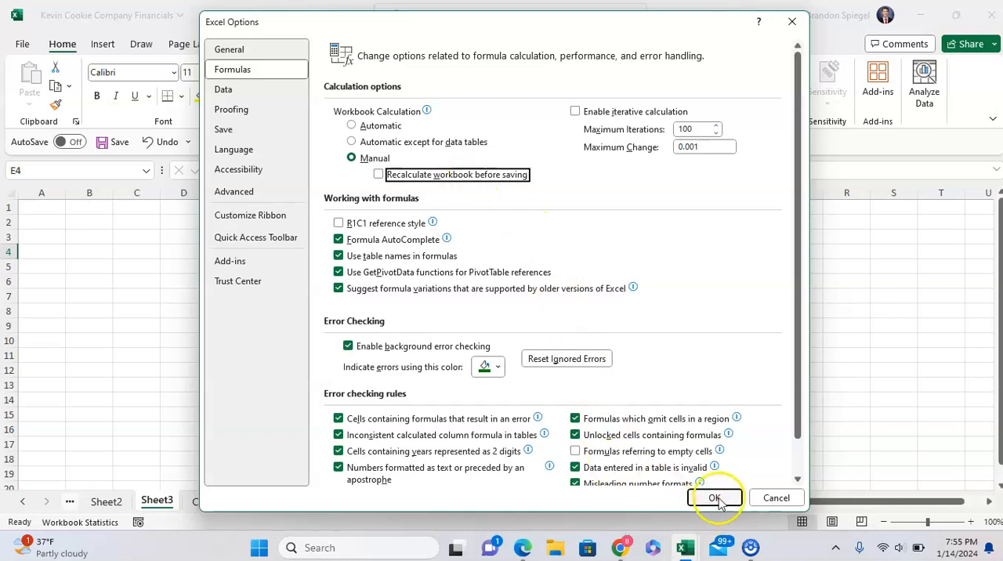
left_click(714, 497)
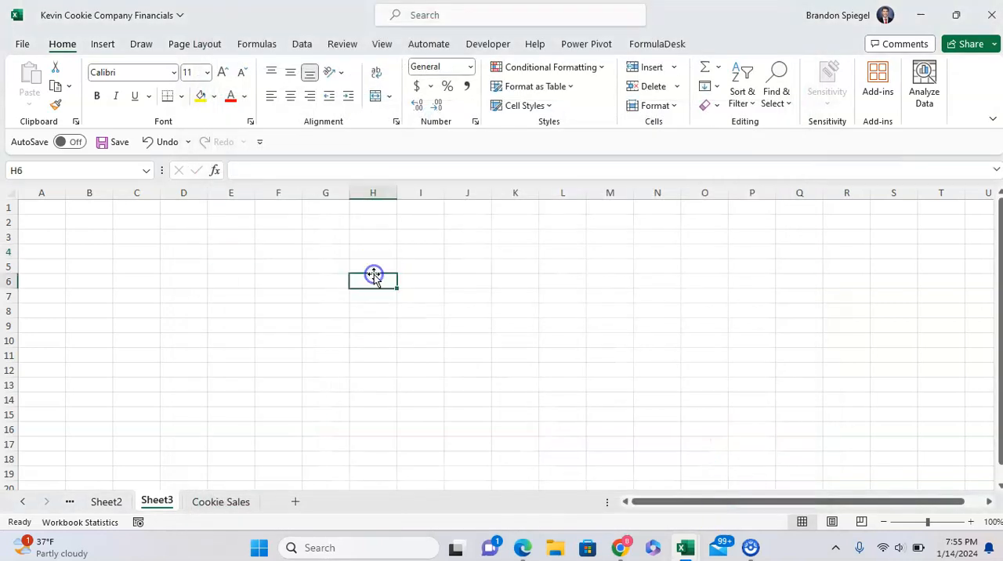